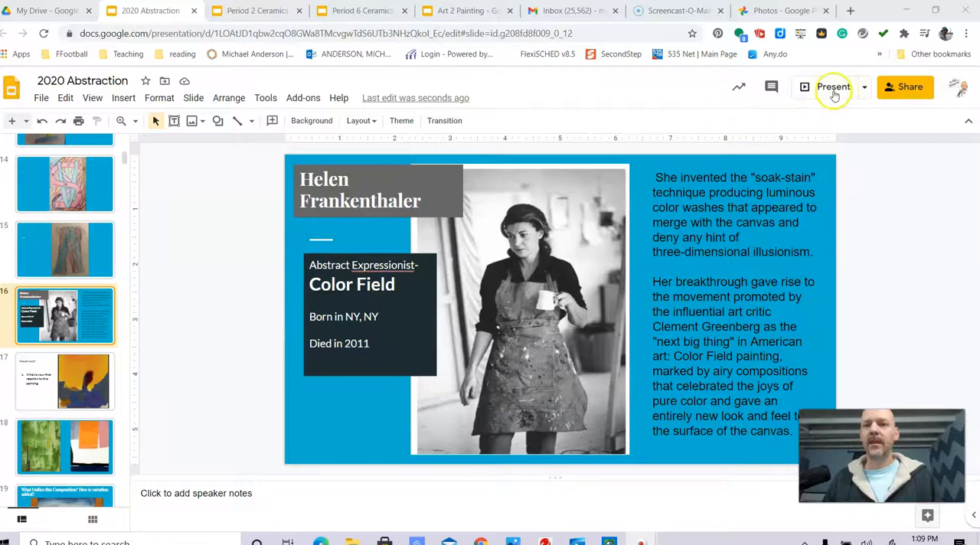
Start the full-screen slideshow of the Helen Frankenthaler color-field paintings
left_click(833, 86)
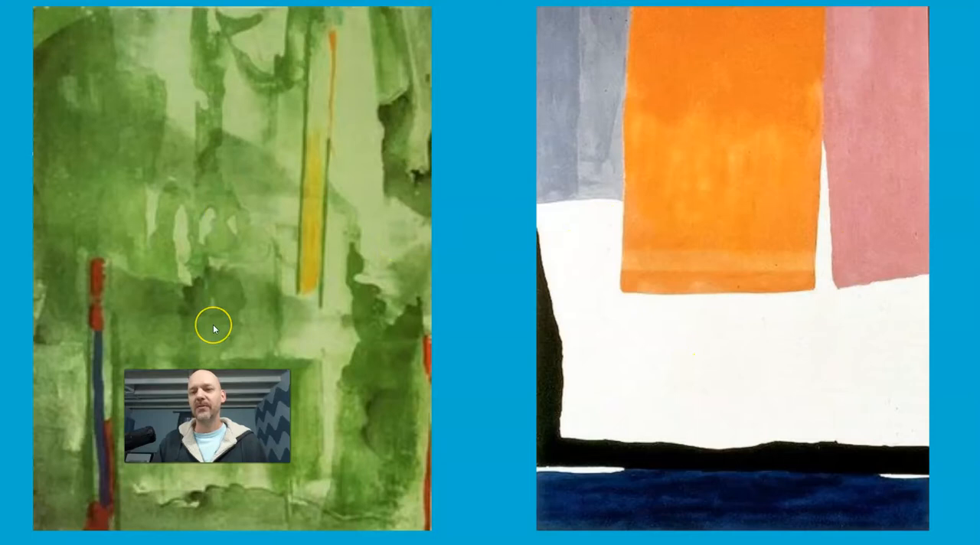
mouse_move(107, 54)
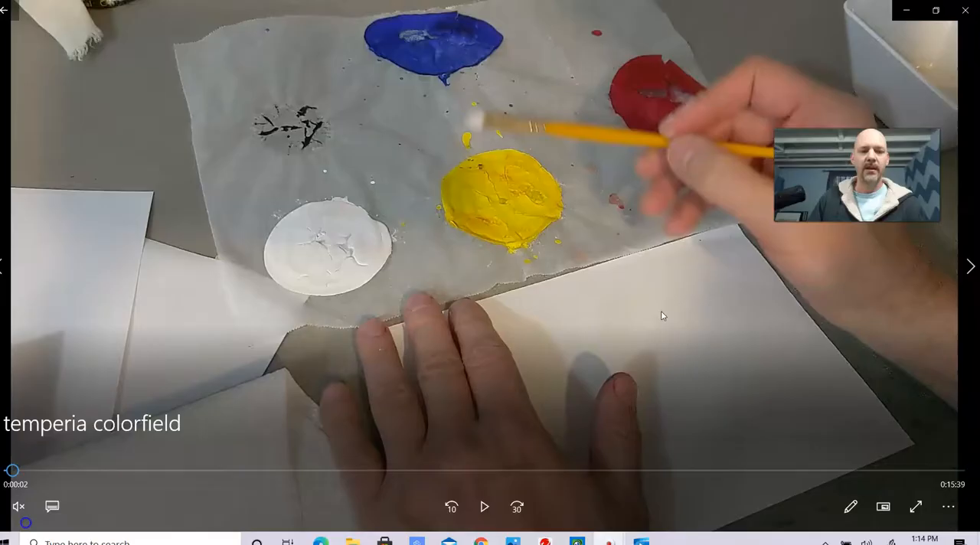
Jump the tempera demo video ahead to about 2:36 where yellow paint is brushed on
left_click_drag(13, 481, 182, 480)
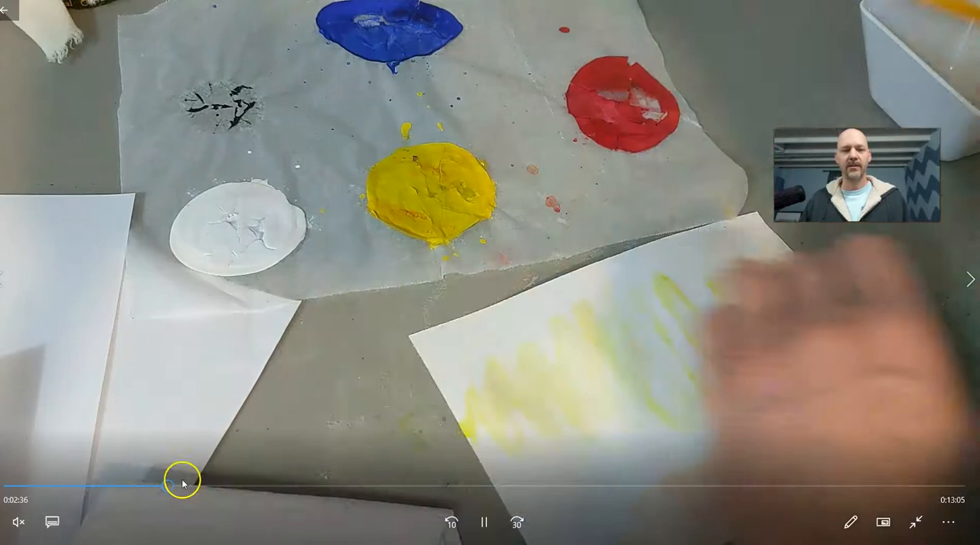
left_click_drag(181, 482, 269, 482)
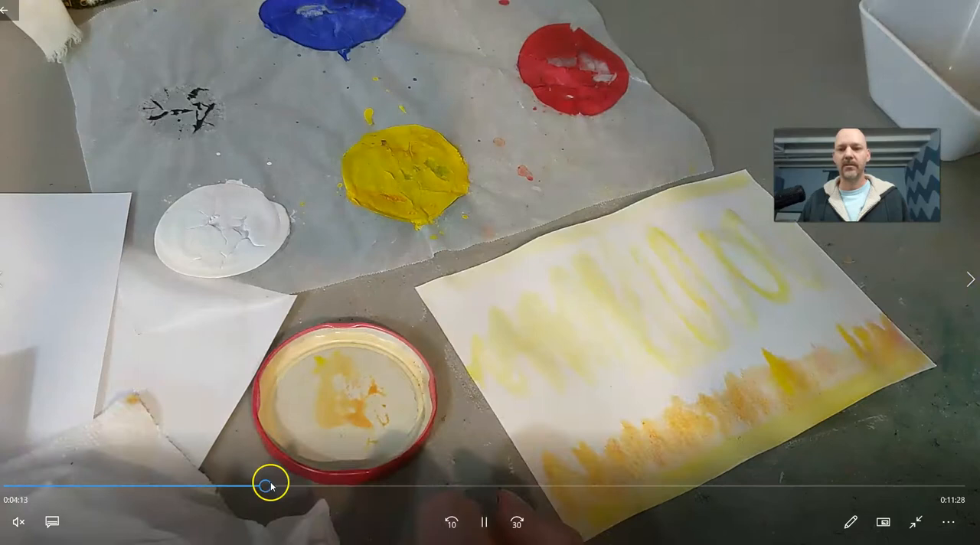
left_click_drag(270, 484, 583, 485)
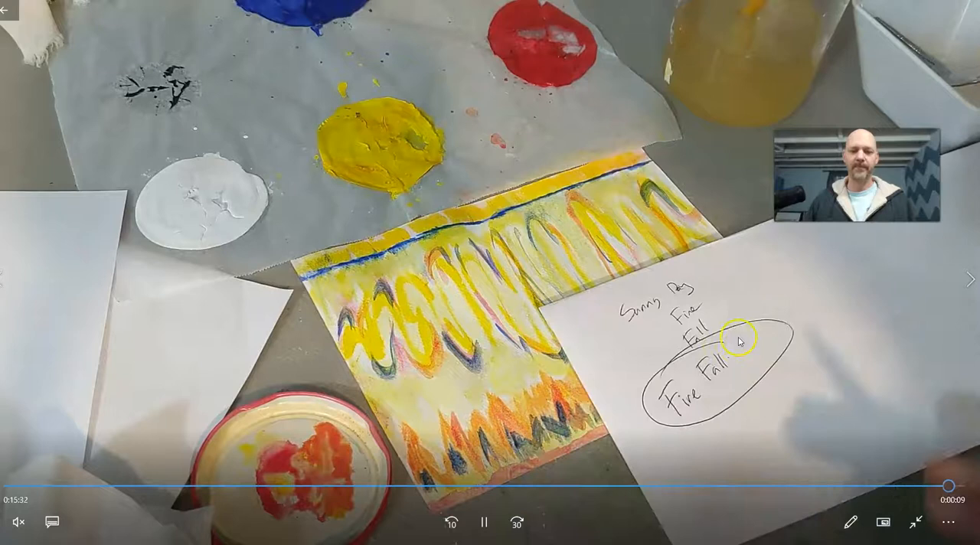
left_click(484, 522)
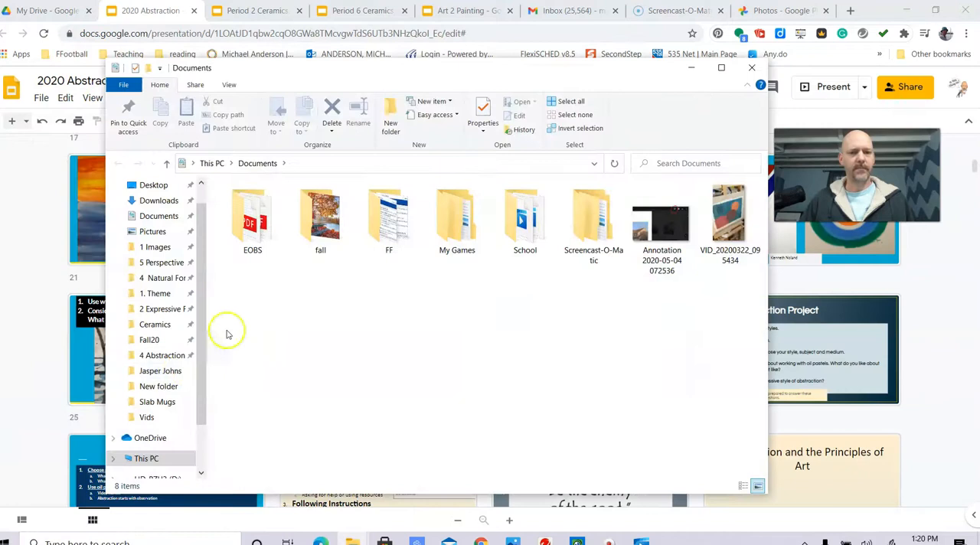
Reach the Art 1 > 1 Units > 4 Abstraction folder and view the student paintings in Photos
left_click(154, 246)
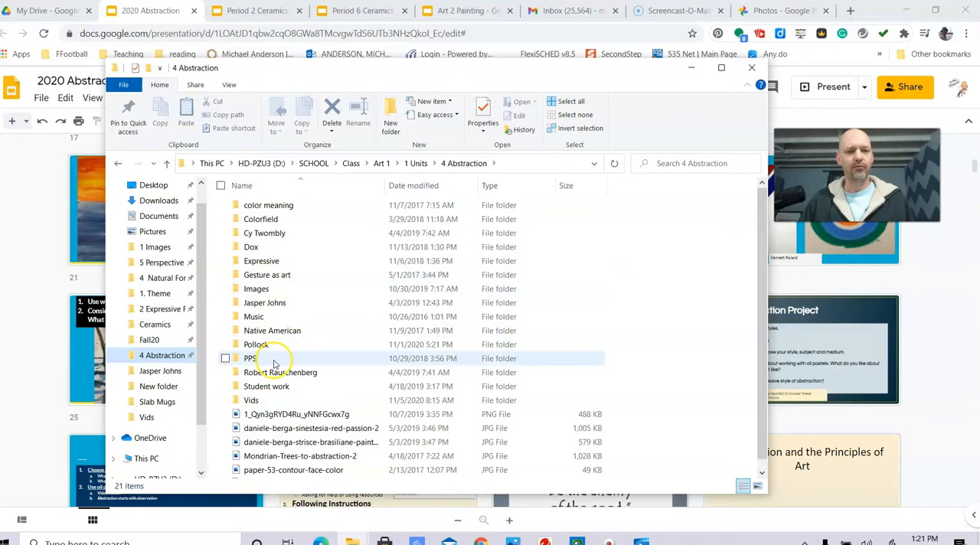
double_click(266, 385)
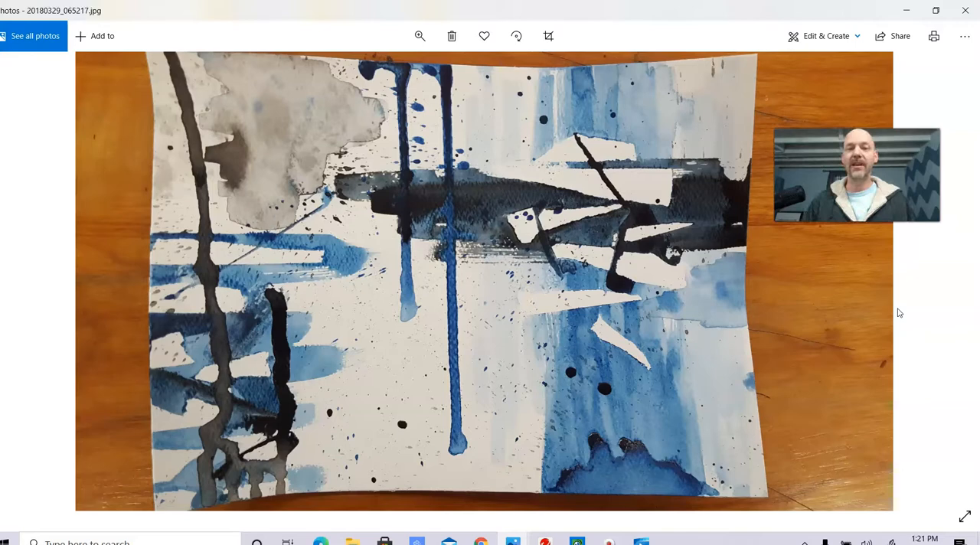
Page through four more student color field watercolors, ending on the purple, red and yellow banded piece
left_click(949, 281)
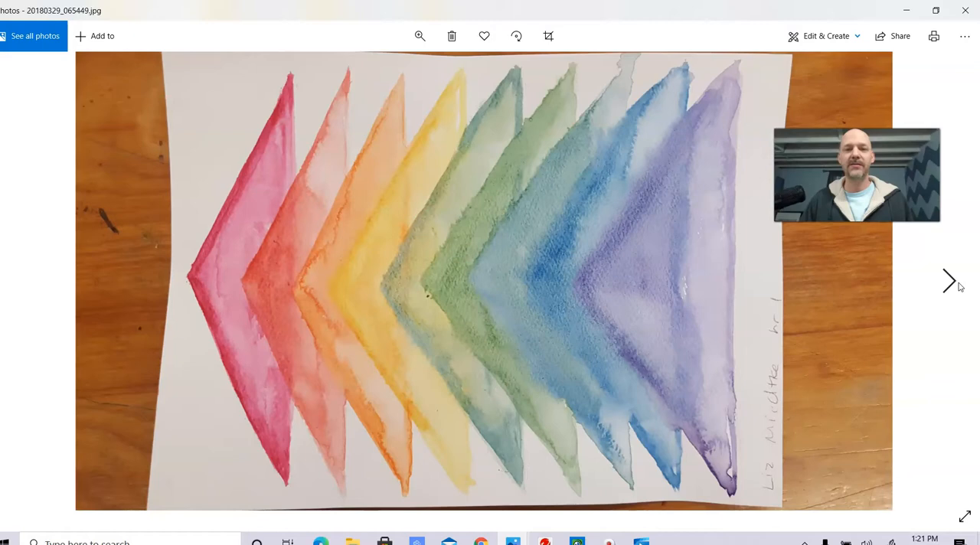
left_click(949, 280)
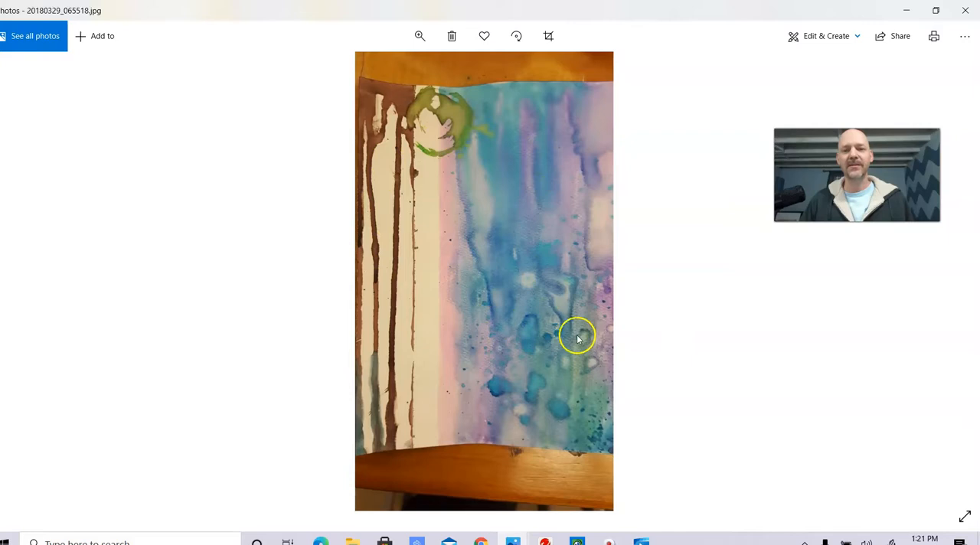
left_click(948, 280)
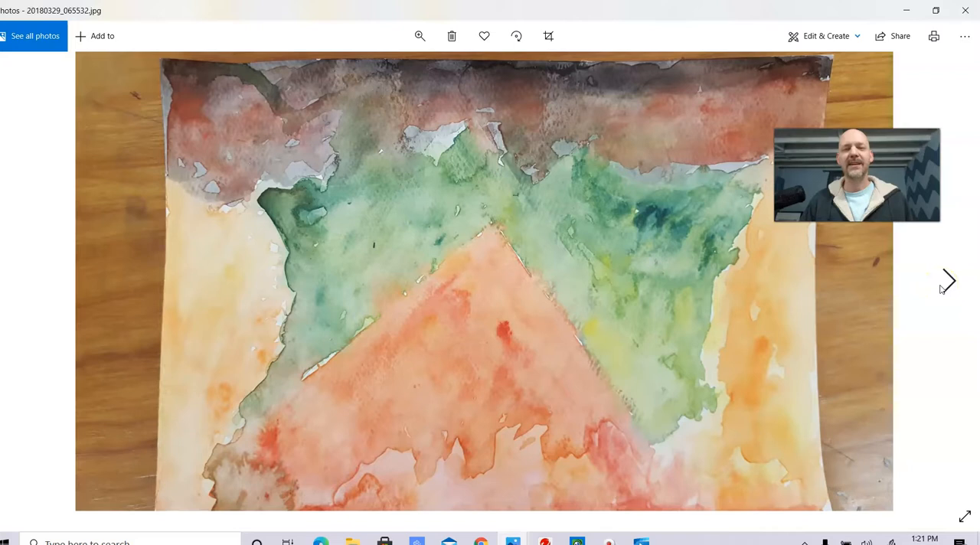
left_click(948, 280)
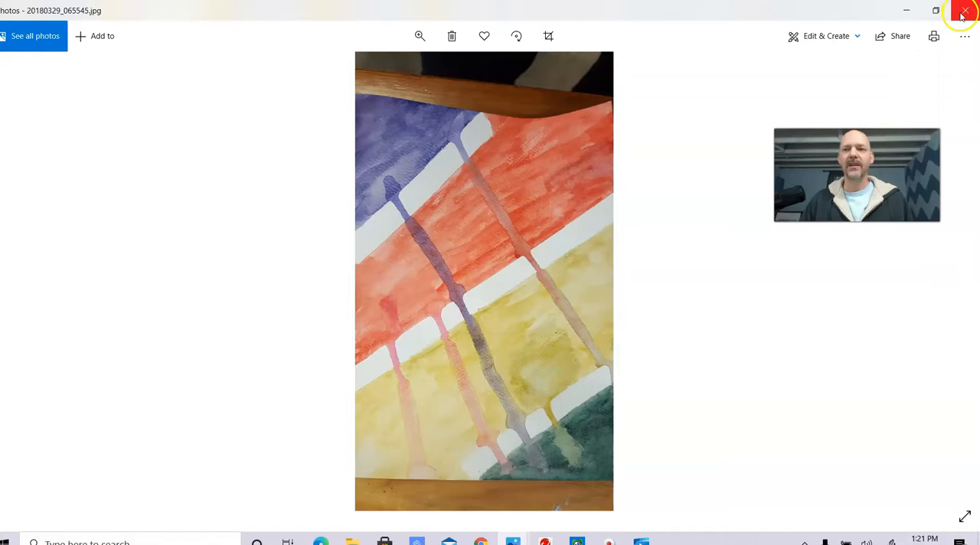